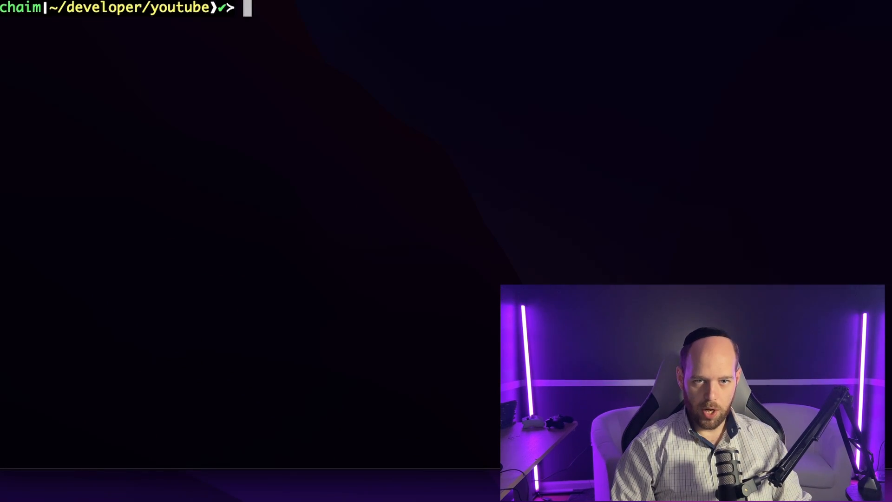
Create the testing-node folder, initialise a default package.json, and install Express
{"action": "type", "text": "mkdir testing-node"}
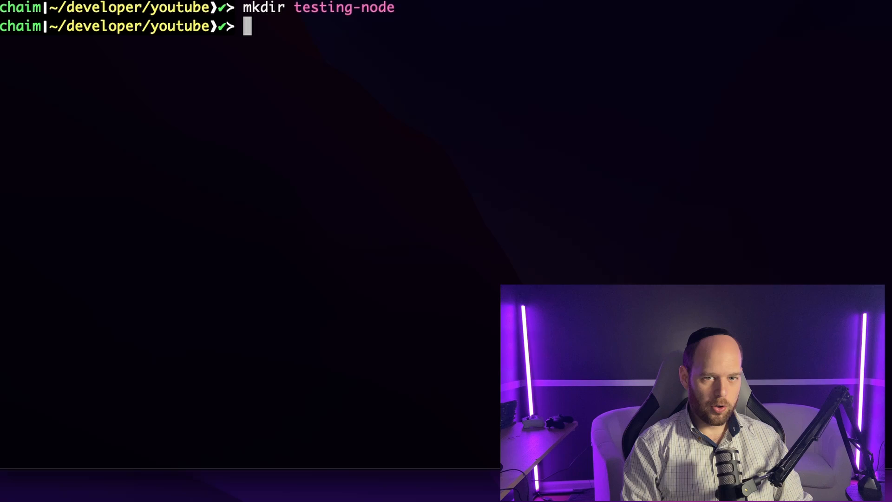
{"action": "type", "text": "npm init -y"}
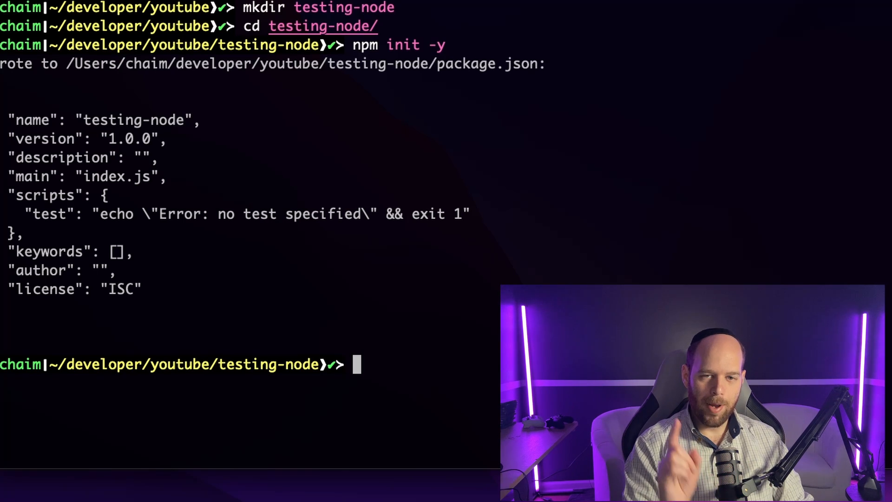
{"action": "type", "text": "npm i express"}
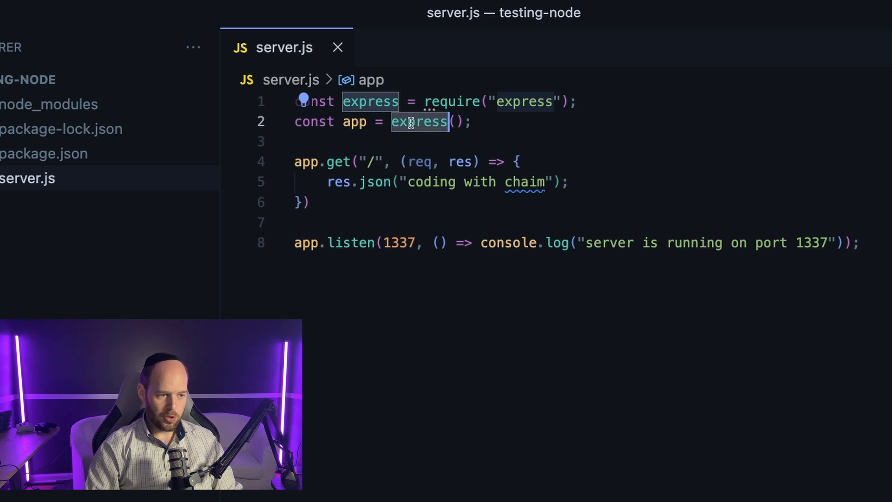
Point out port 1337 in the server.js Express app serving JSON at the root route
{"action": "left_click", "coordinate": [399, 243]}
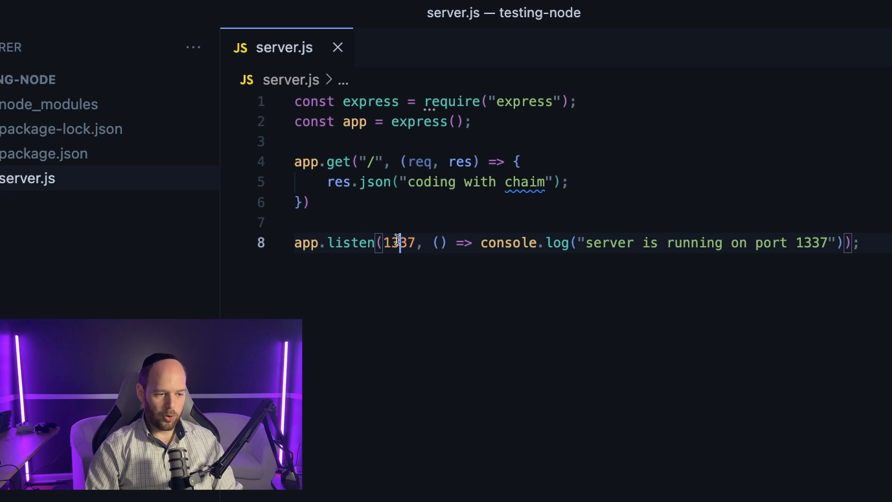
{"action": "mouse_move", "coordinate": [338, 162]}
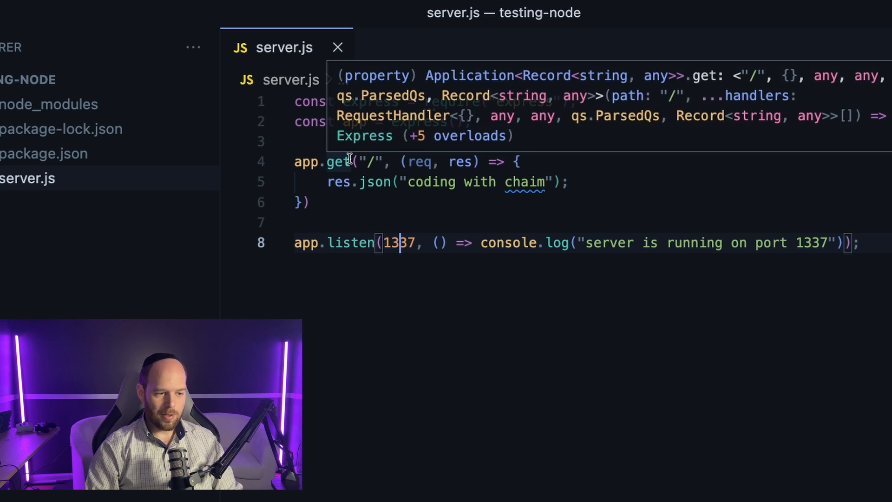
{"action": "mouse_move", "coordinate": [380, 218]}
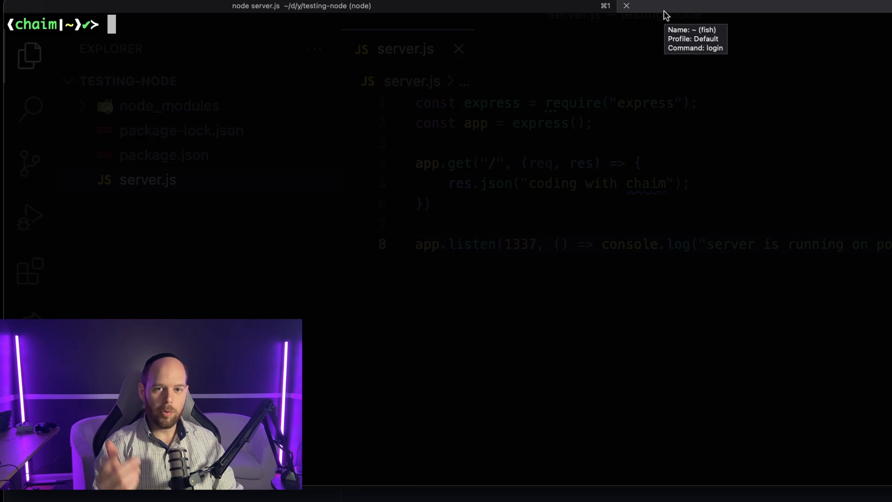
Benchmark localhost:1337 with oha at 100000 requests and highlight the ~11073 requests/sec result
{"action": "type", "text": "oha http://localhost:1337 -n 100000"}
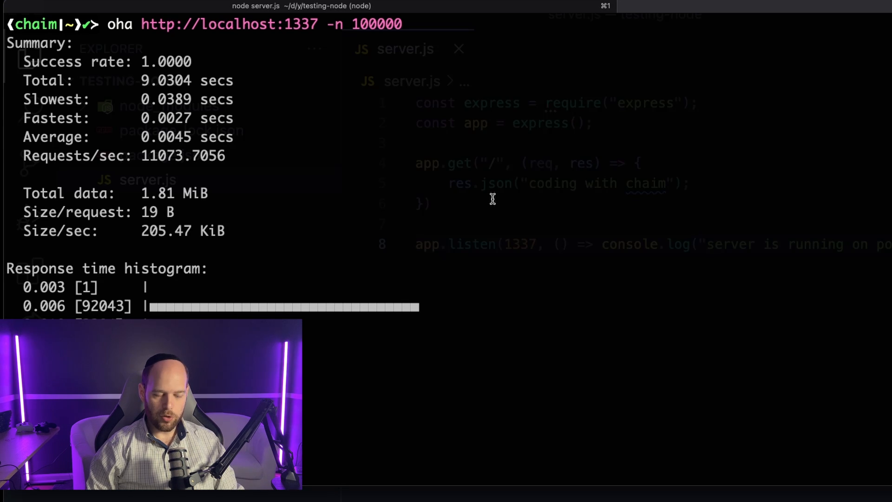
{"action": "double_click", "coordinate": [73, 155]}
{"action": "type", "text": "cd testing-bun/"}
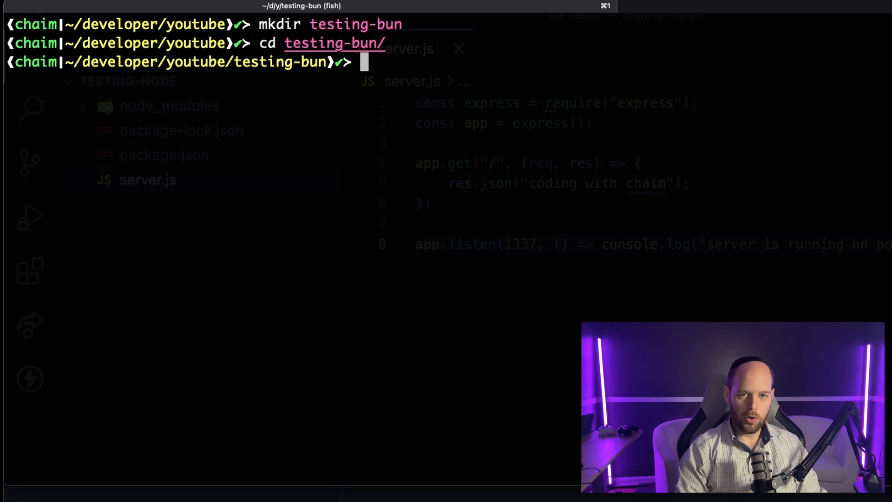
{"action": "type", "text": "bun init -y"}
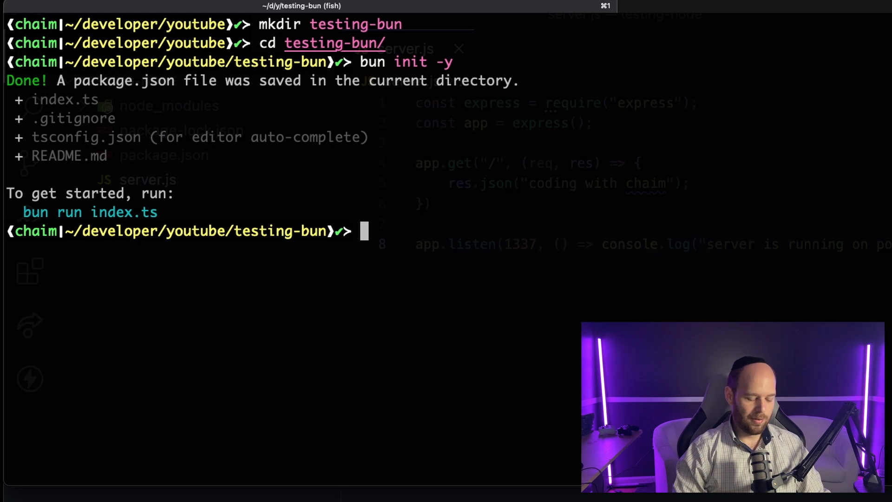
{"action": "type", "text": "bun install express @types/express"}
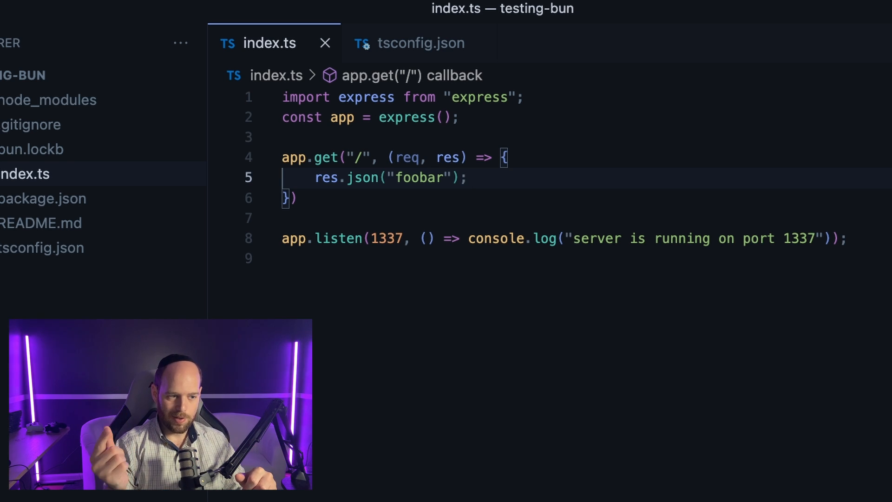
Select code in index.ts, the Express app returning JSON 'foobar' on port 1337
{"action": "double_click", "coordinate": [306, 97]}
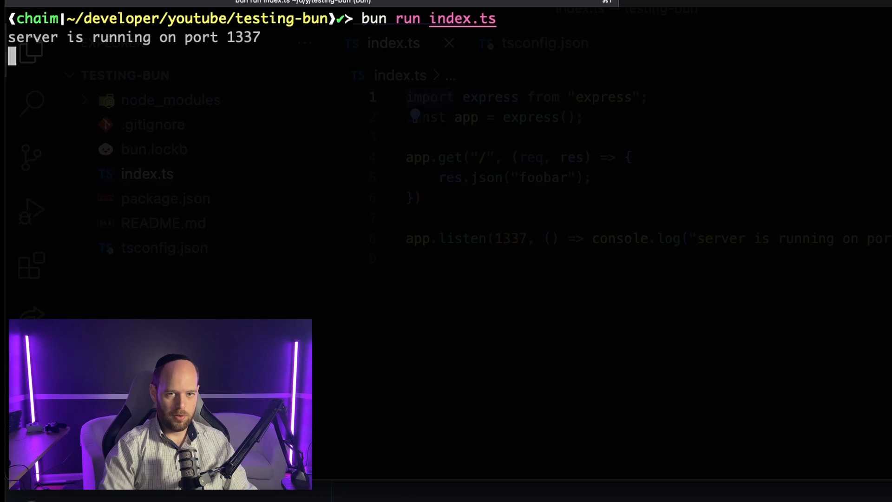
Run the oha 100000-request benchmark against Bun and highlight the ~21113 requests/sec figure
{"action": "key", "text": "Enter"}
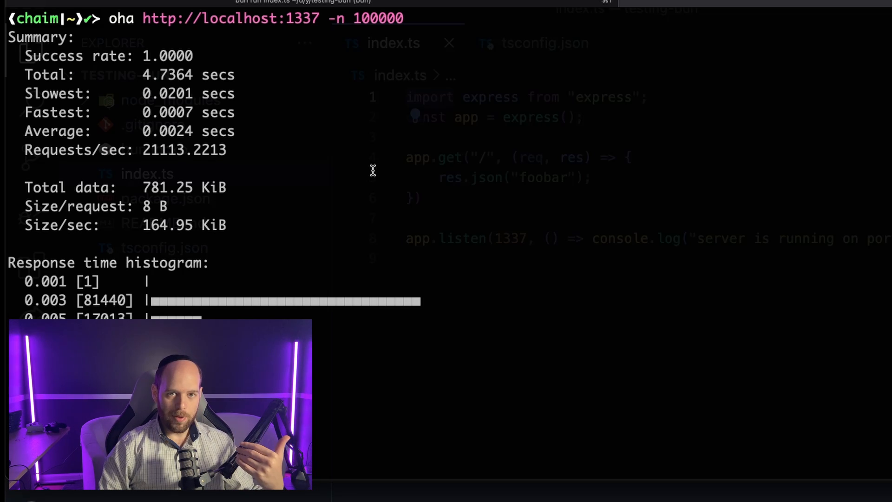
{"action": "double_click", "coordinate": [74, 151]}
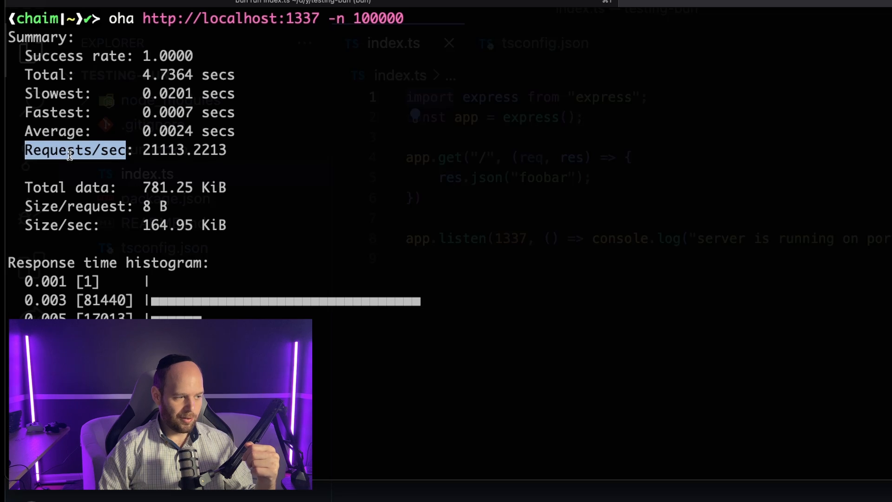